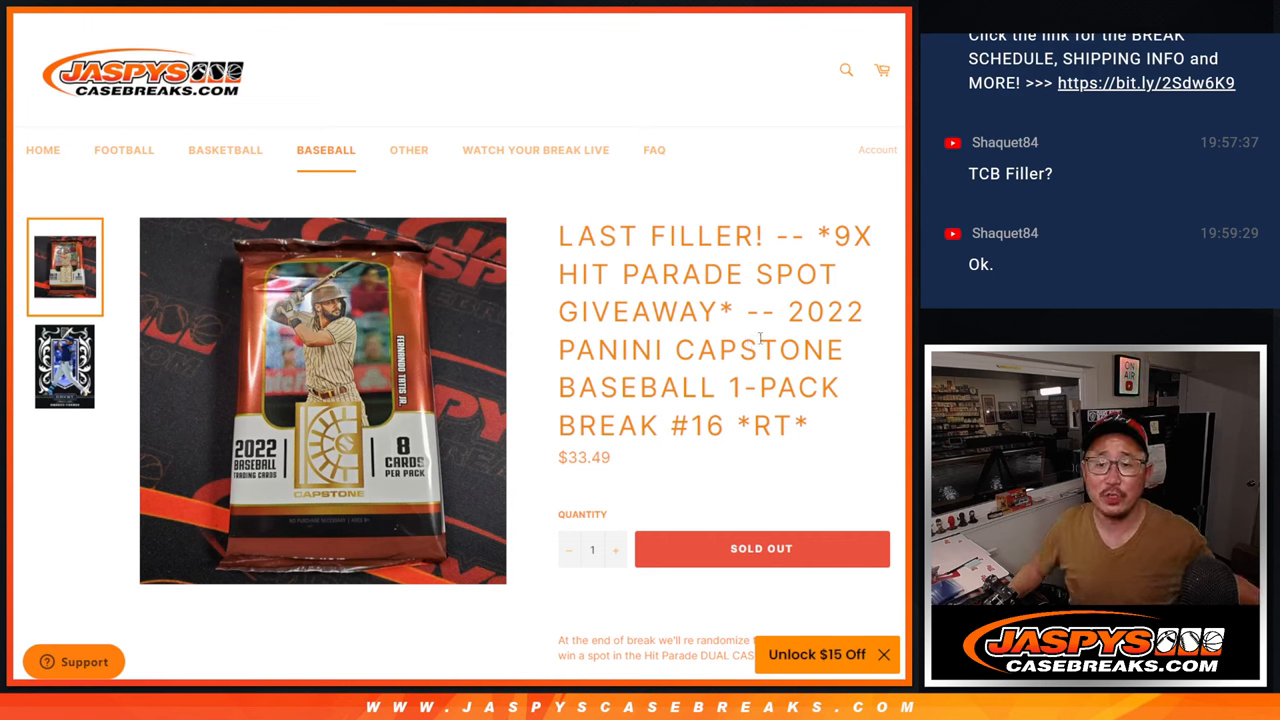
# - Select and copy the 2022 Panini Capstone 1-pack break title, then move to the RANDOM.ORG dice roller
pyautogui.moveTo(760, 312); pyautogui.dragTo(810, 440)
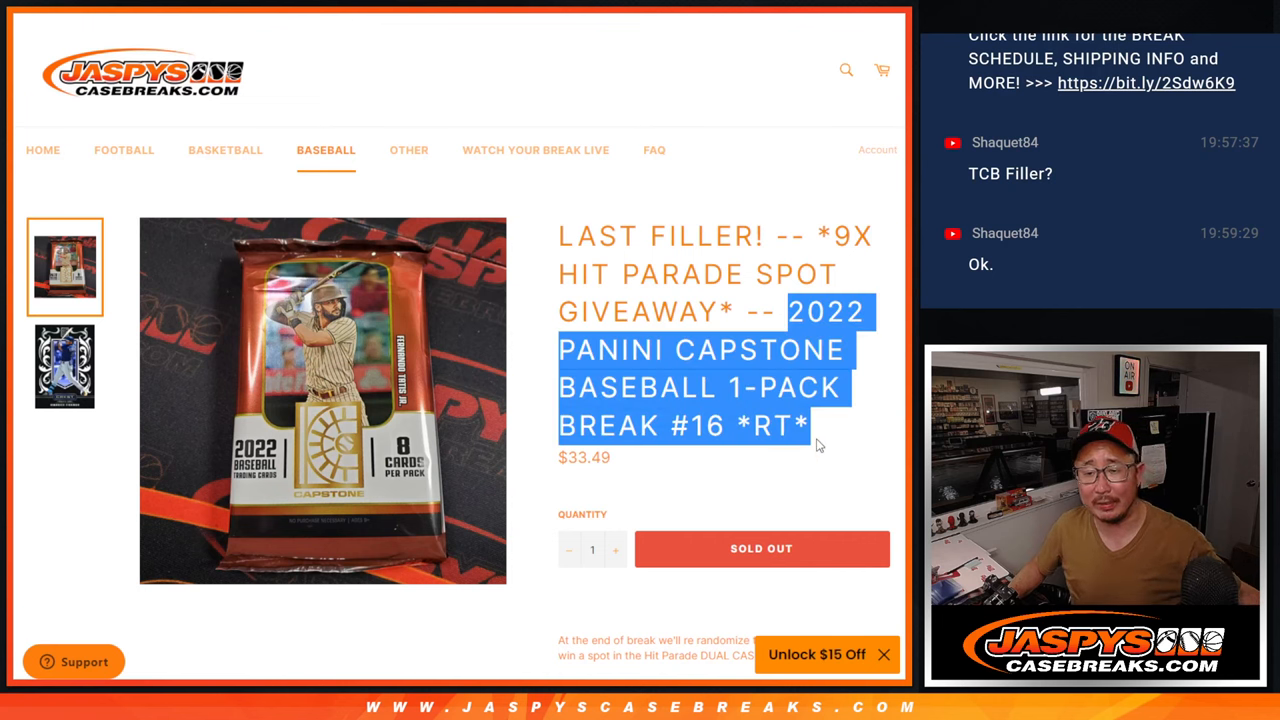
pyautogui.click(816, 444)
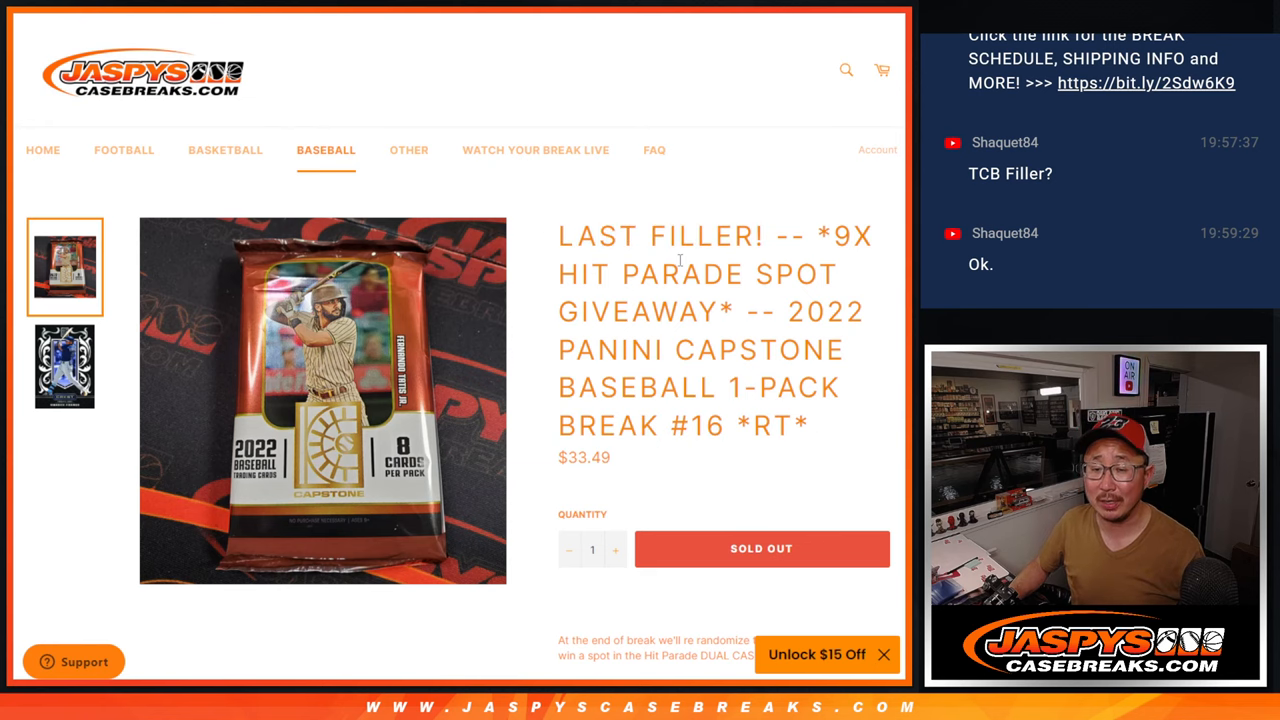
pyautogui.scroll(-3)
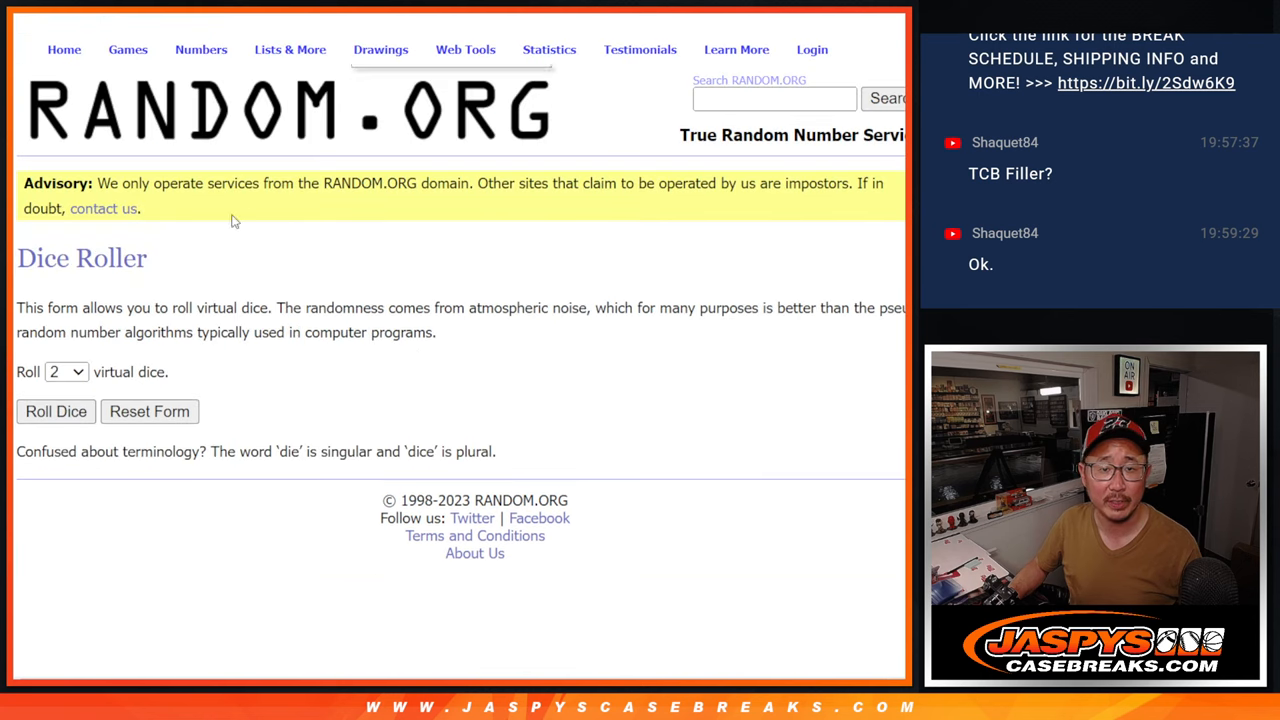
# - Randomize the 30 customer names repeatedly in List Randomizer before shuffling the MLB team list
pyautogui.click(56, 412)
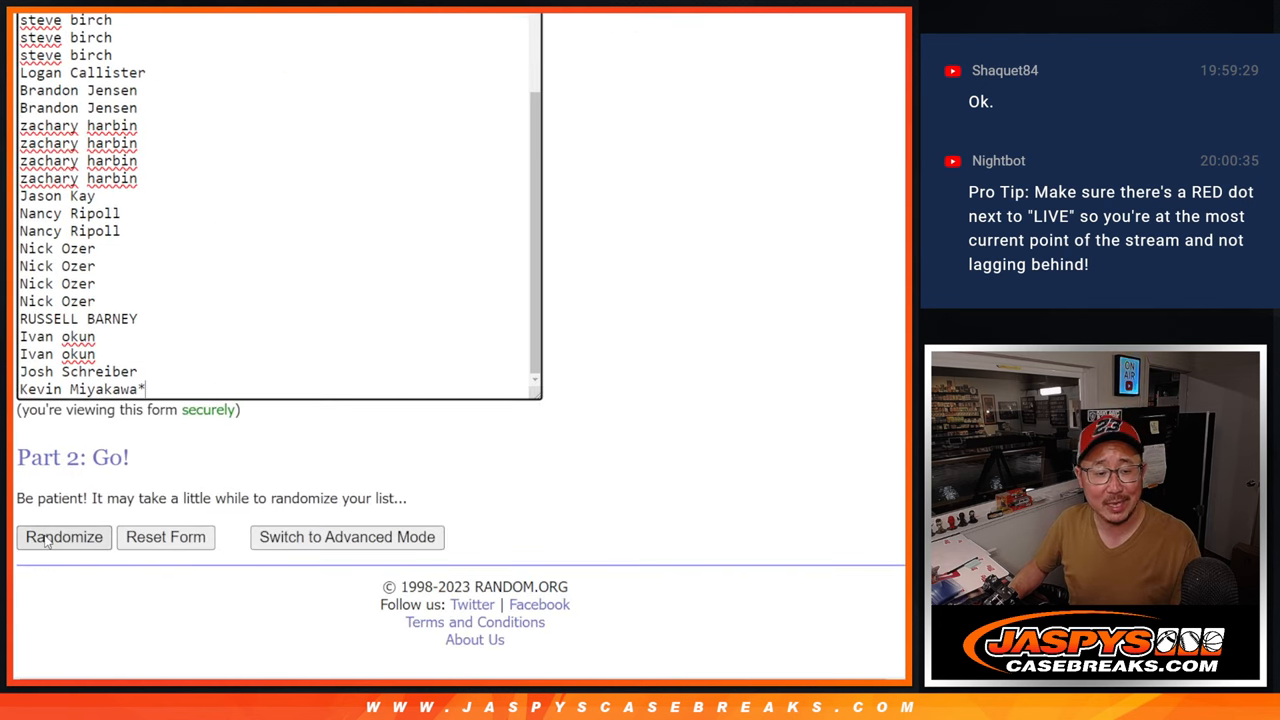
pyautogui.click(64, 536)
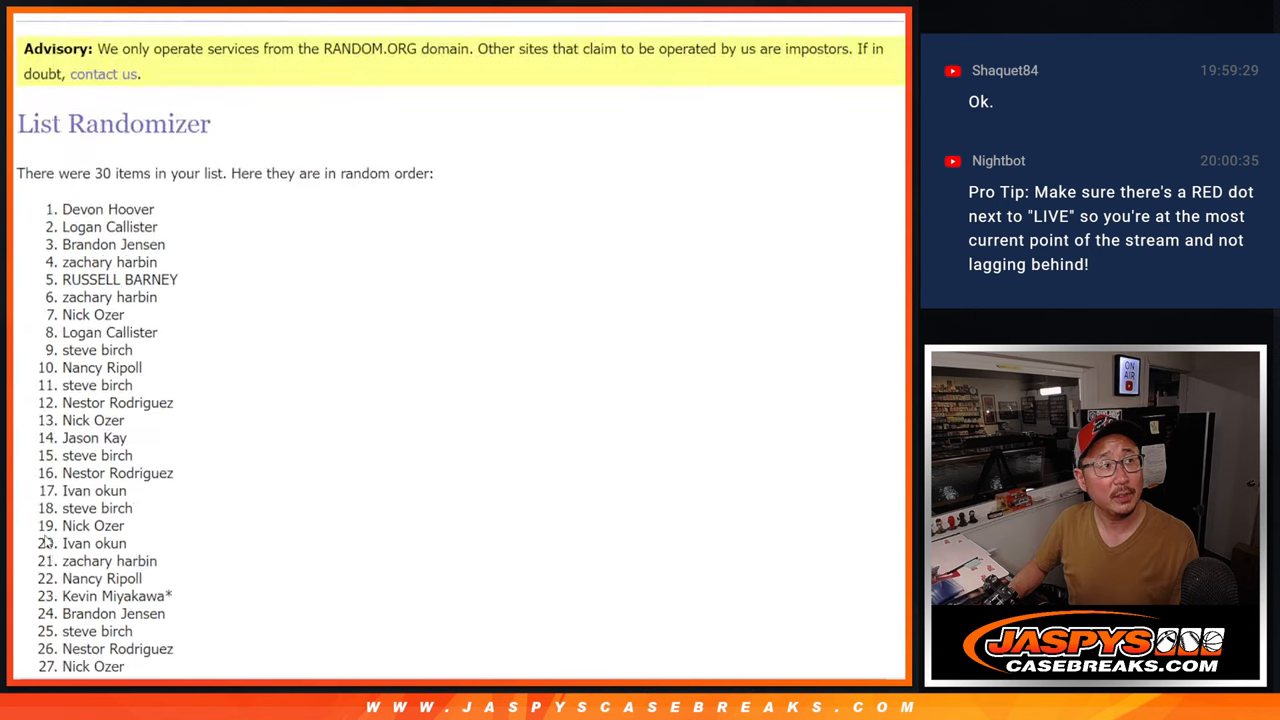
pyautogui.click(46, 536)
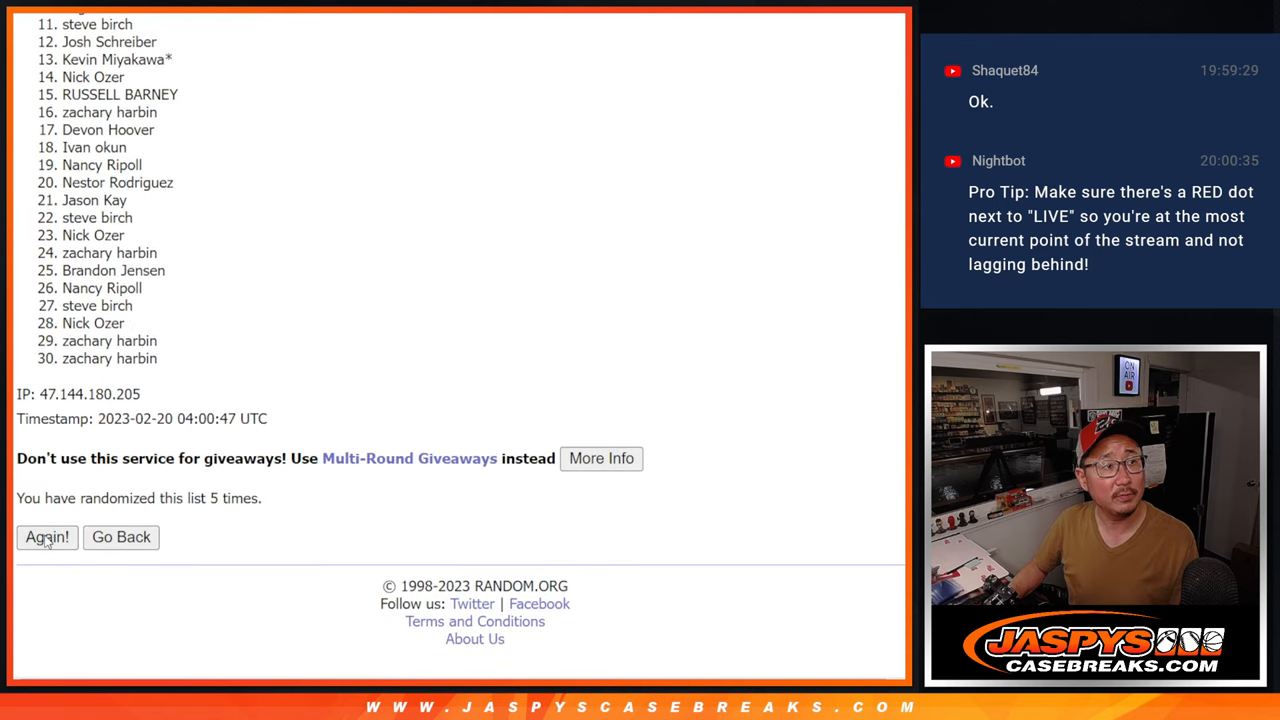
pyautogui.click(46, 536)
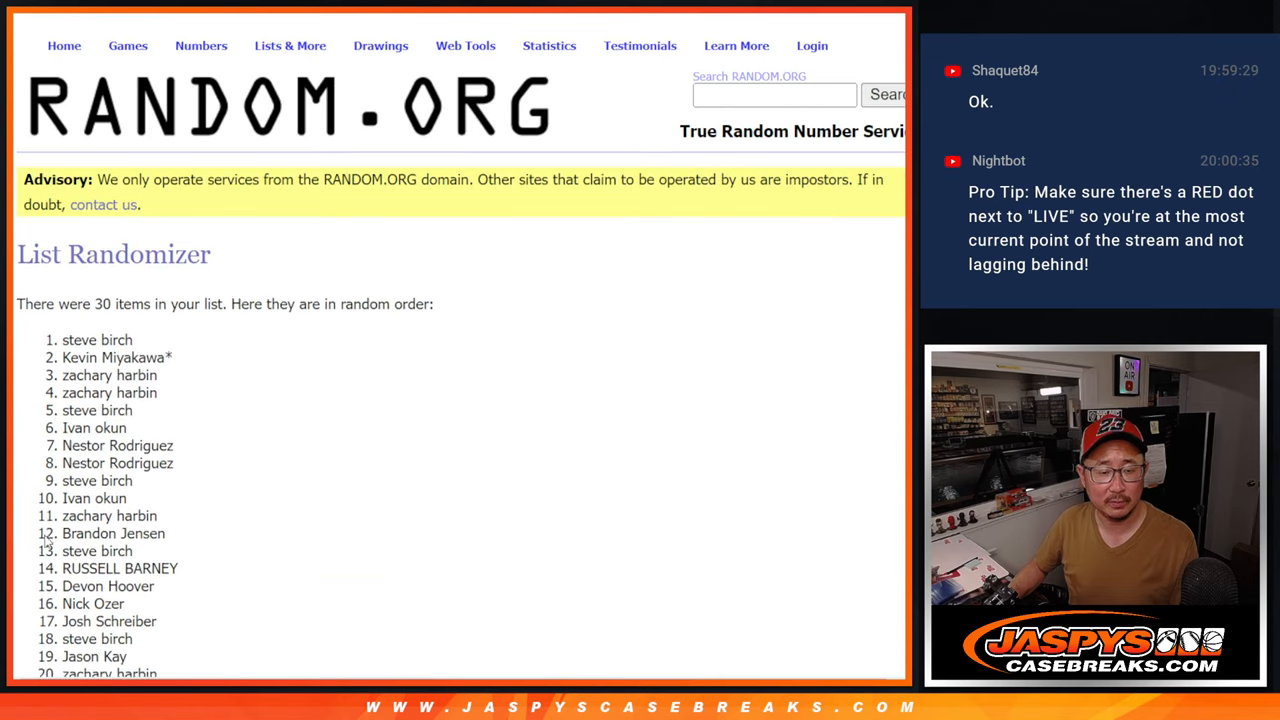
pyautogui.scroll(-3)
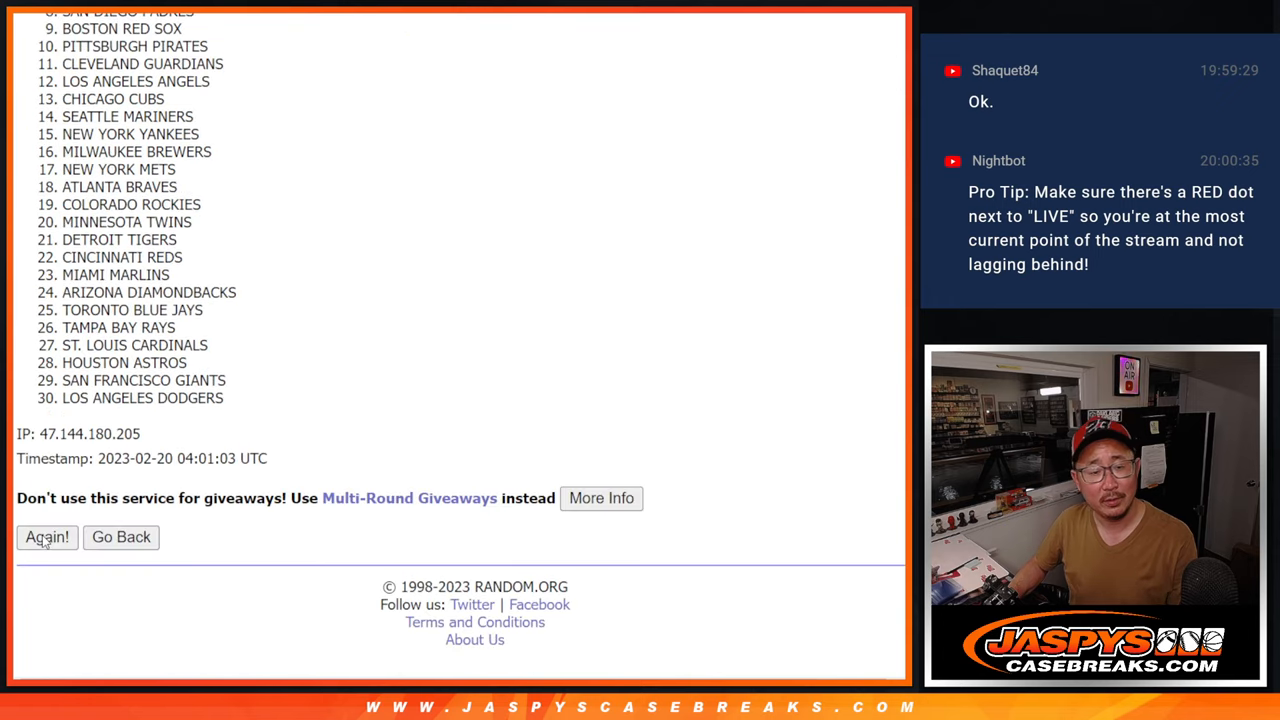
# - Shuffle the 30 MLB teams to five randomizations and bring the final order into column B beside the names
pyautogui.click(46, 536)
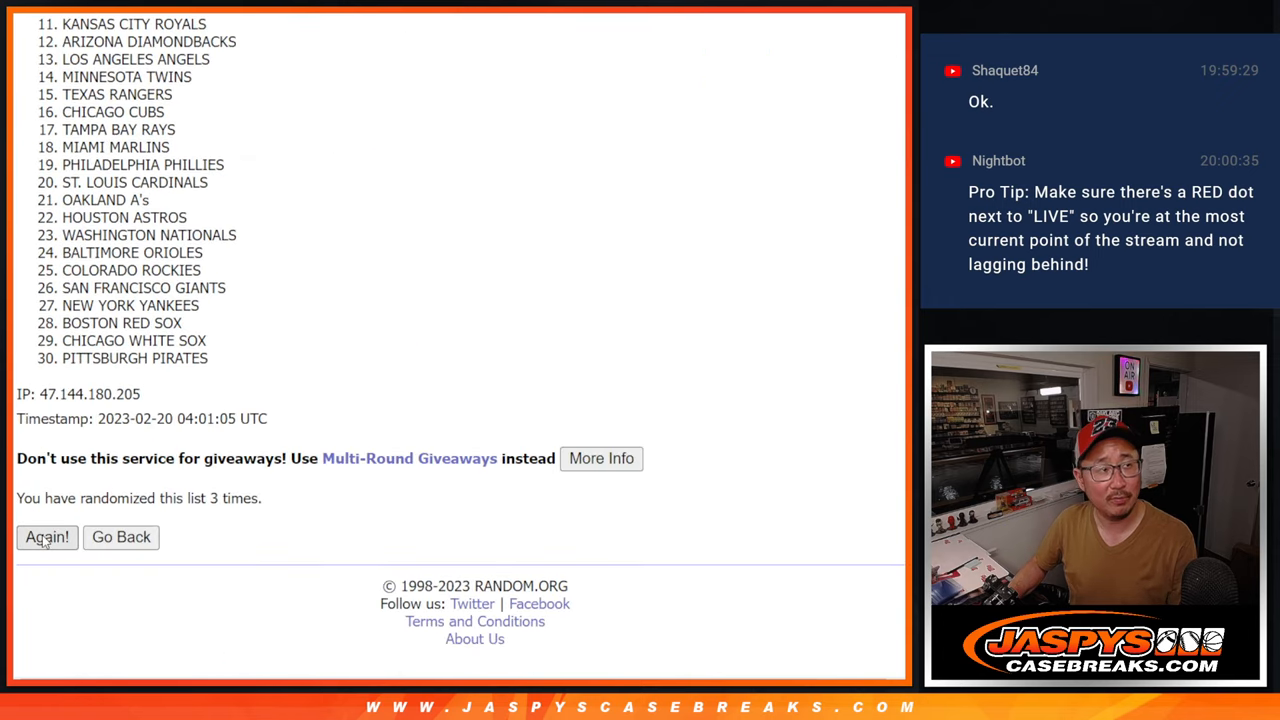
pyautogui.click(46, 536)
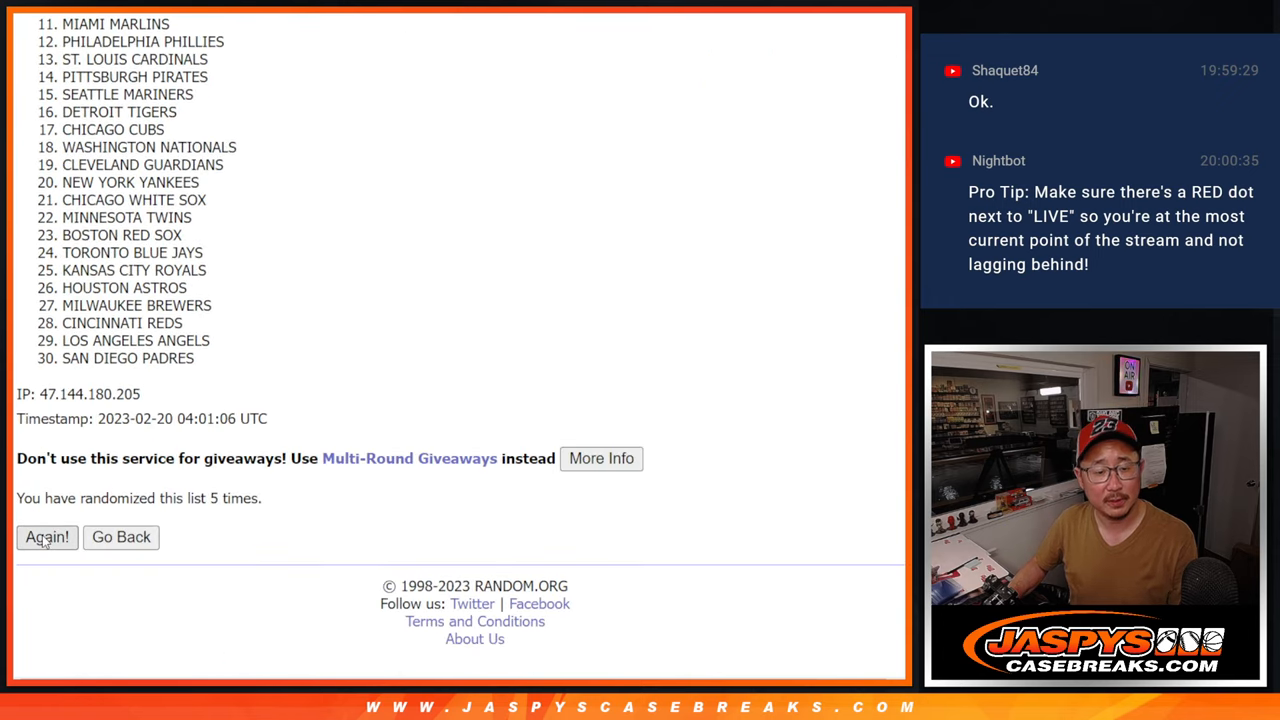
pyautogui.click(46, 536)
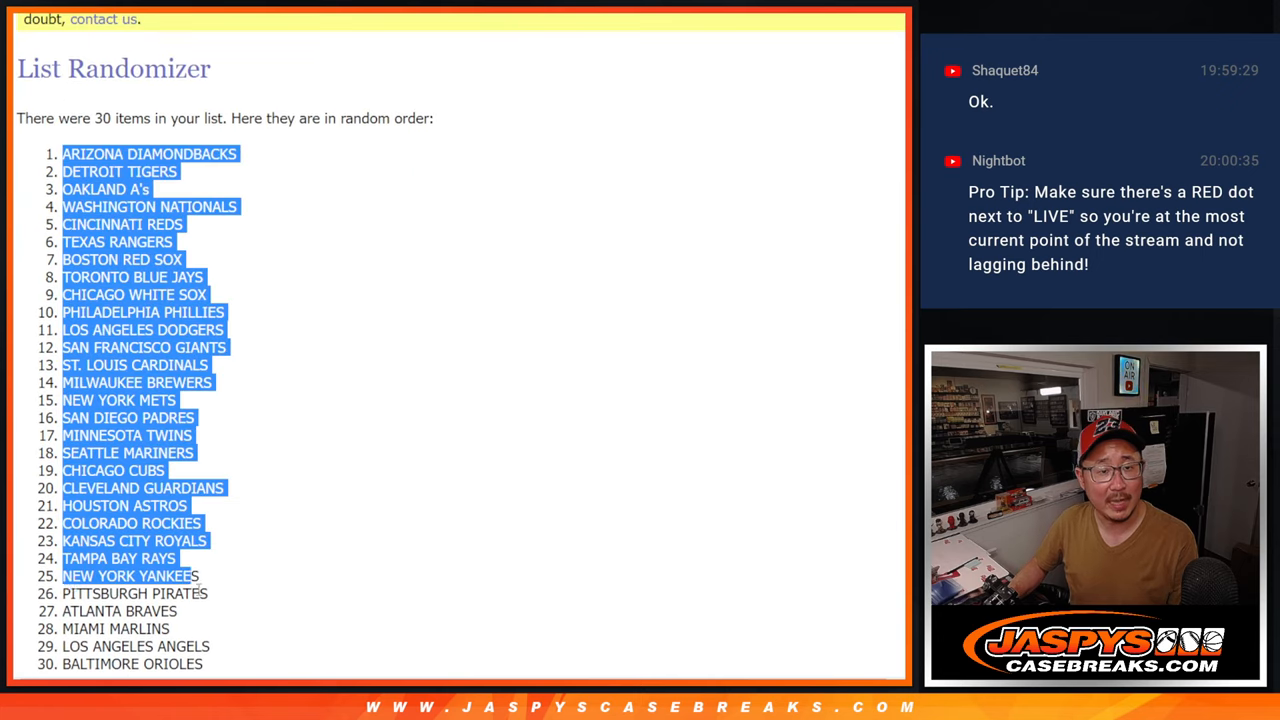
pyautogui.scroll(-3)
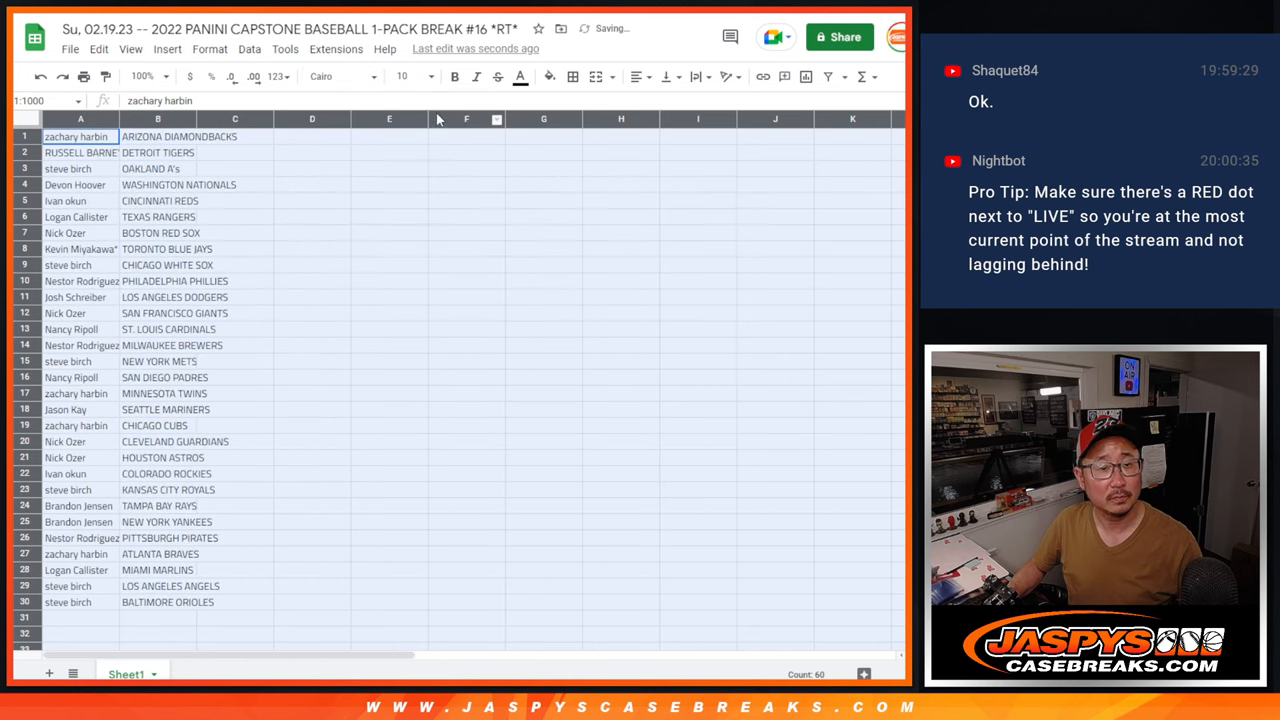
# - Zoom to 150%, select all 30 name-and-team pairs, sort them A→Z by column B, and zoom back out
pyautogui.click(404, 76)
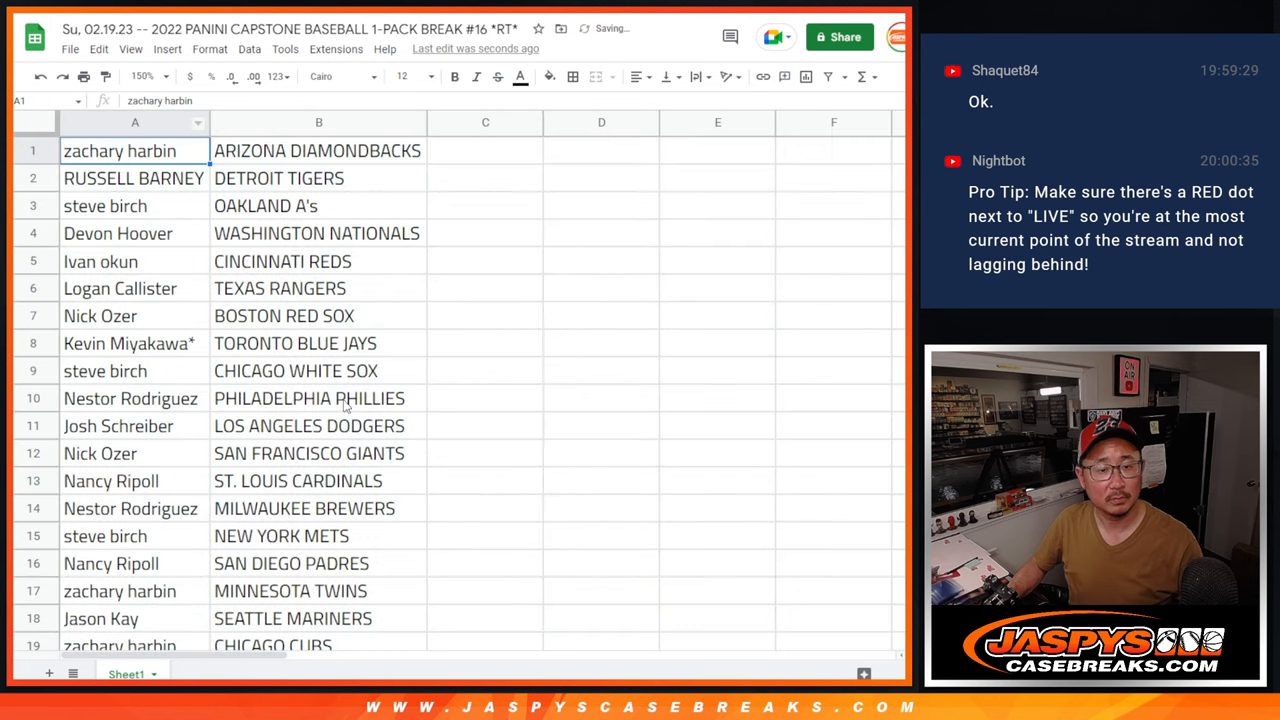
pyautogui.moveTo(120, 152); pyautogui.dragTo(320, 536)
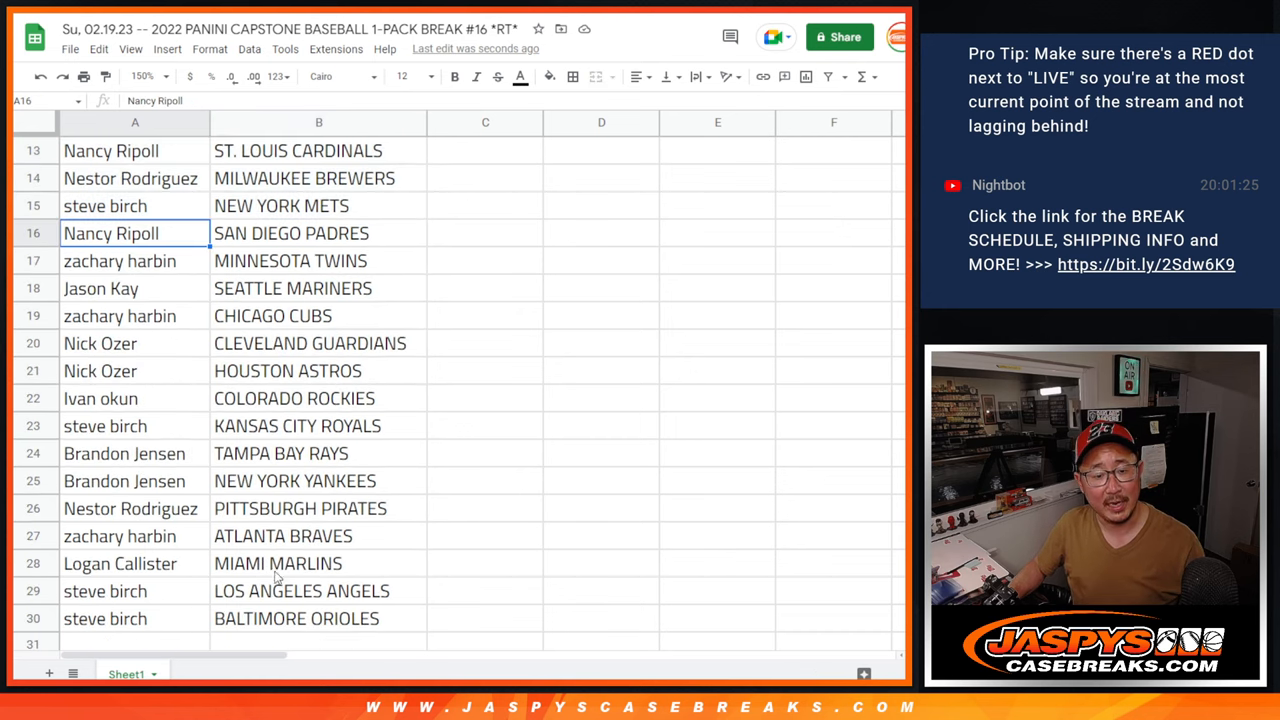
pyautogui.moveTo(136, 232); pyautogui.dragTo(320, 618)
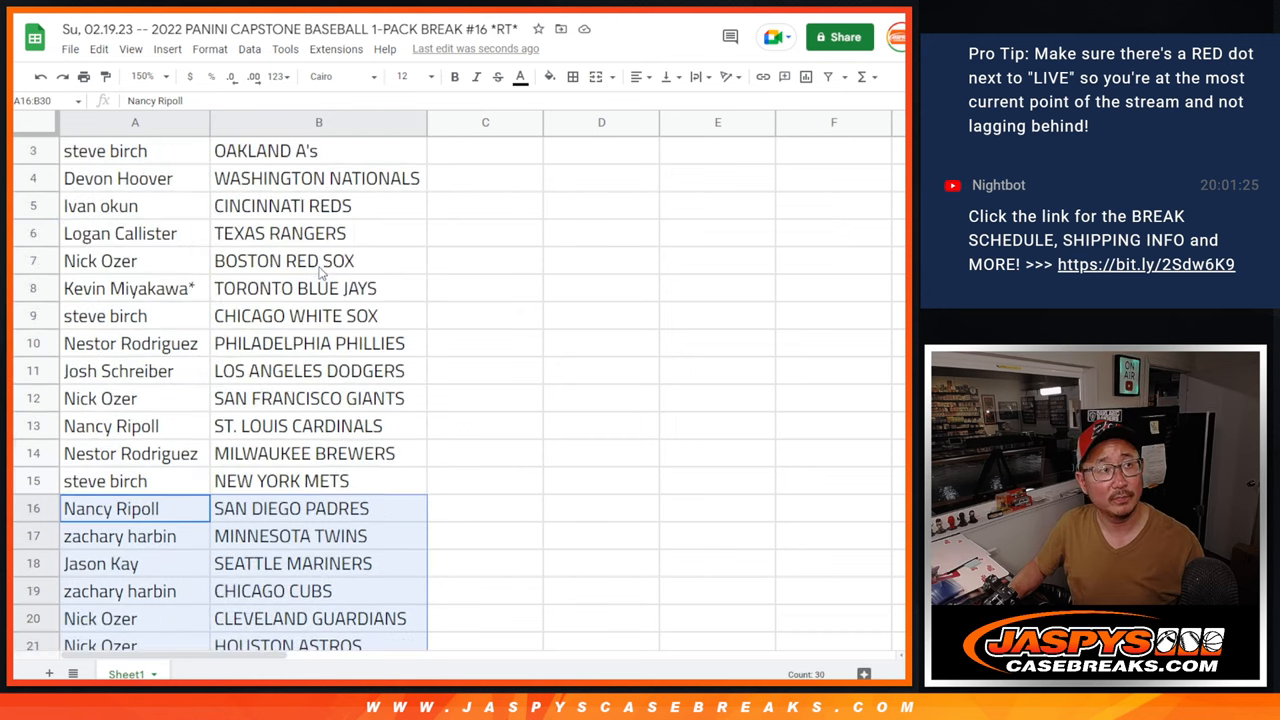
pyautogui.scroll(3)
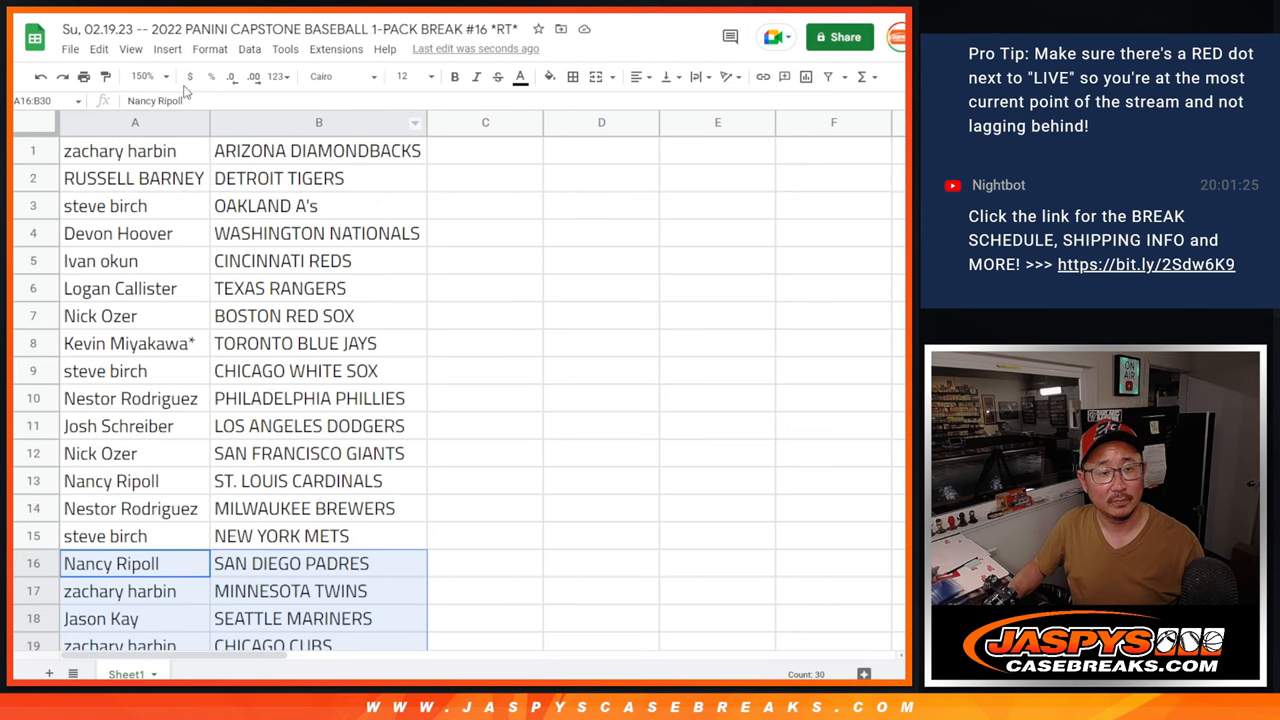
pyautogui.click(148, 76)
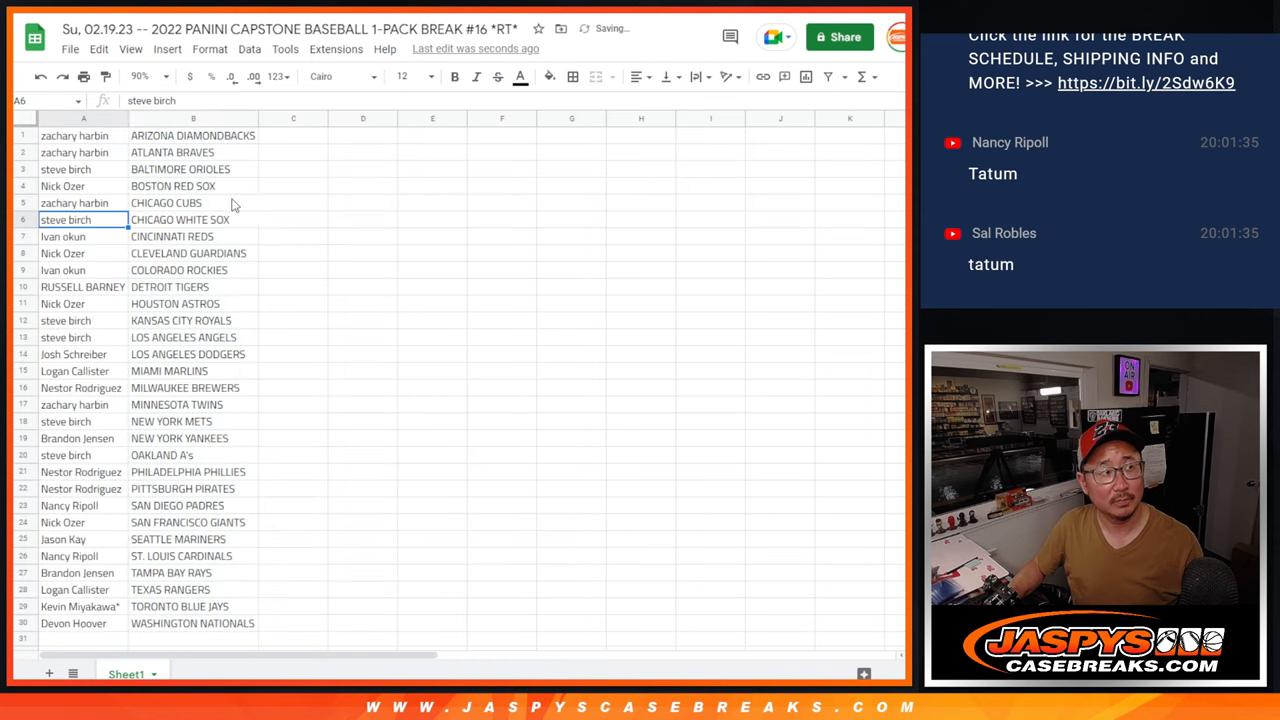
pyautogui.click(572, 76)
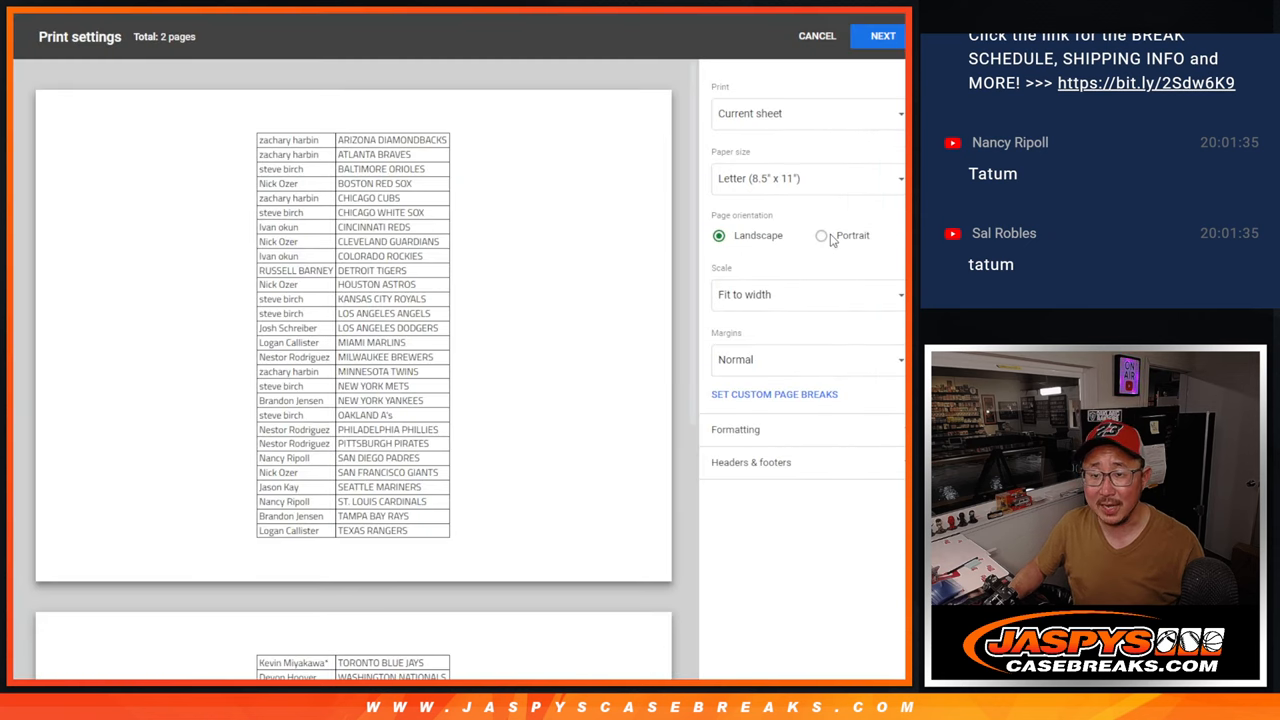
# - Print the sorted list as one portrait page and send it to the printer
pyautogui.click(818, 236)
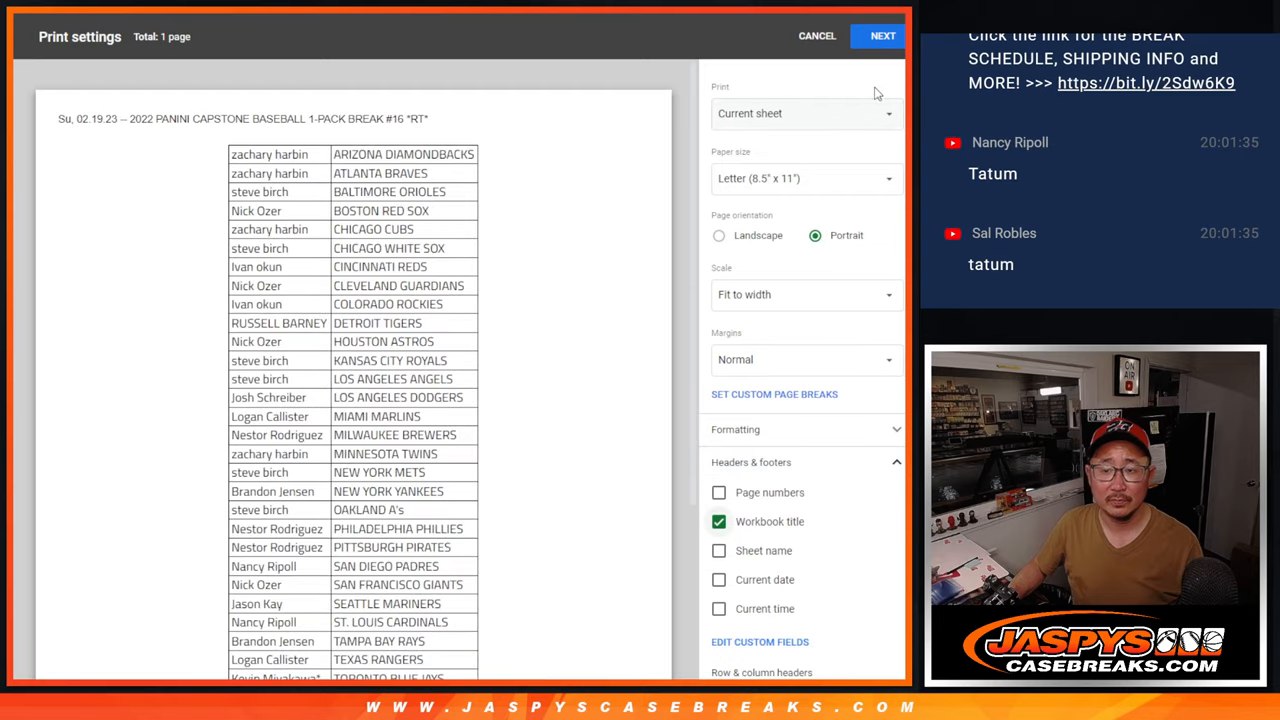
pyautogui.click(880, 36)
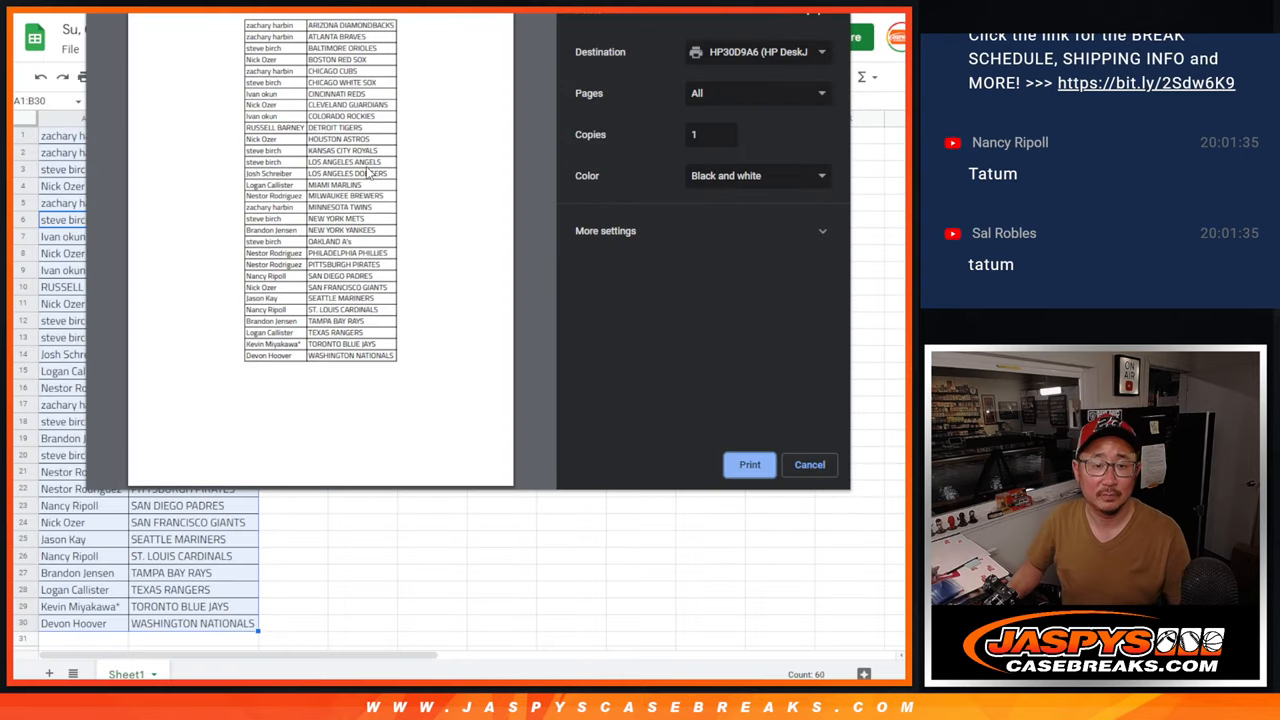
pyautogui.click(808, 464)
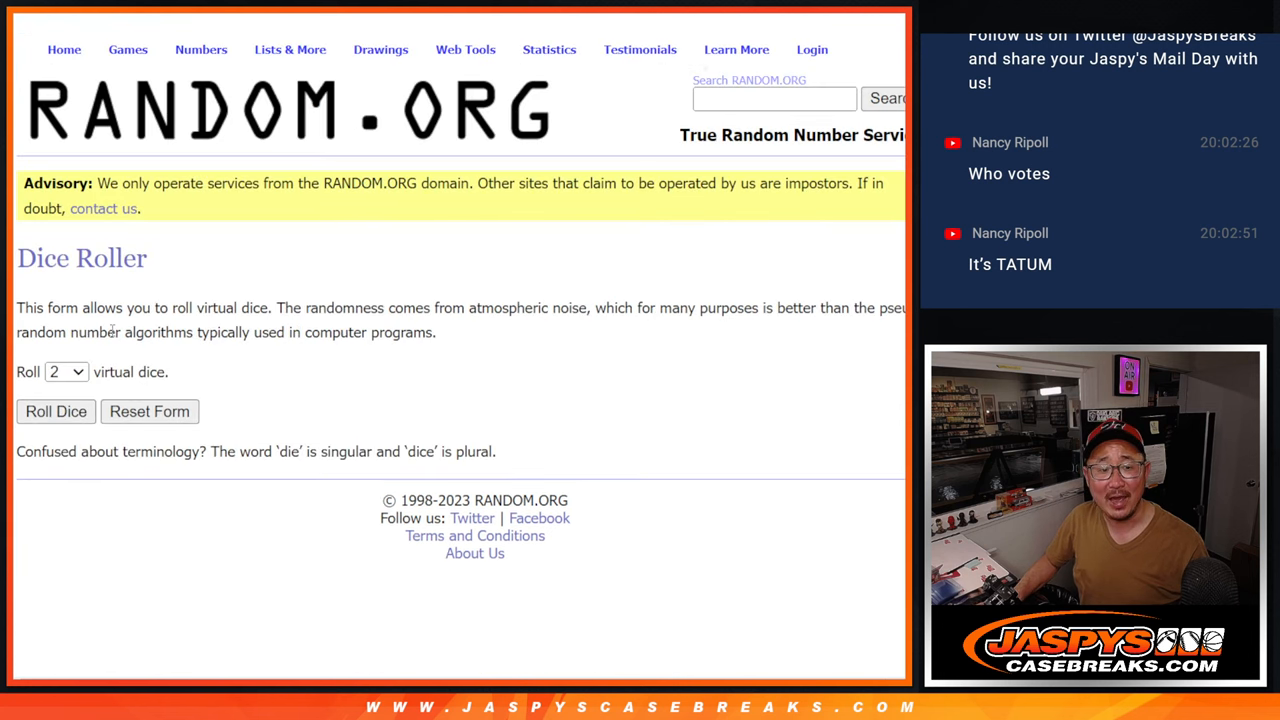
# - Randomize the 30 names in List Randomizer to five shuffles for the final top-nine giveaway order
pyautogui.click(56, 412)
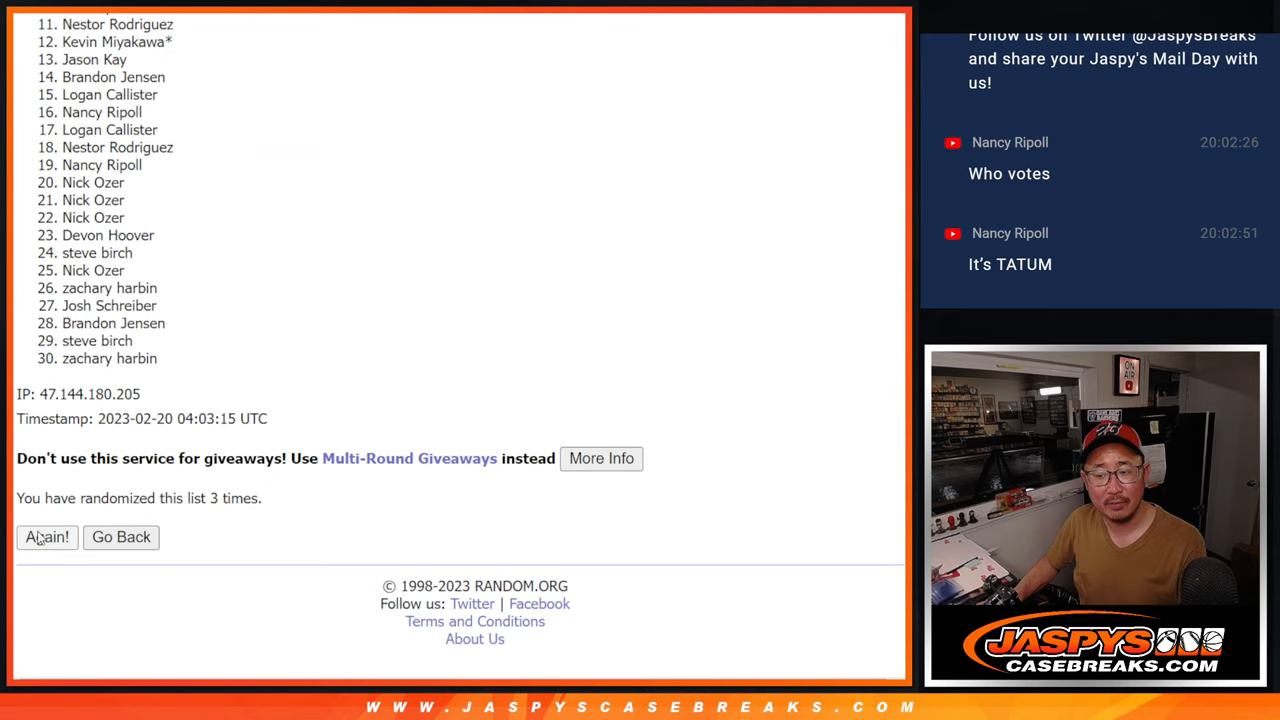
pyautogui.click(48, 536)
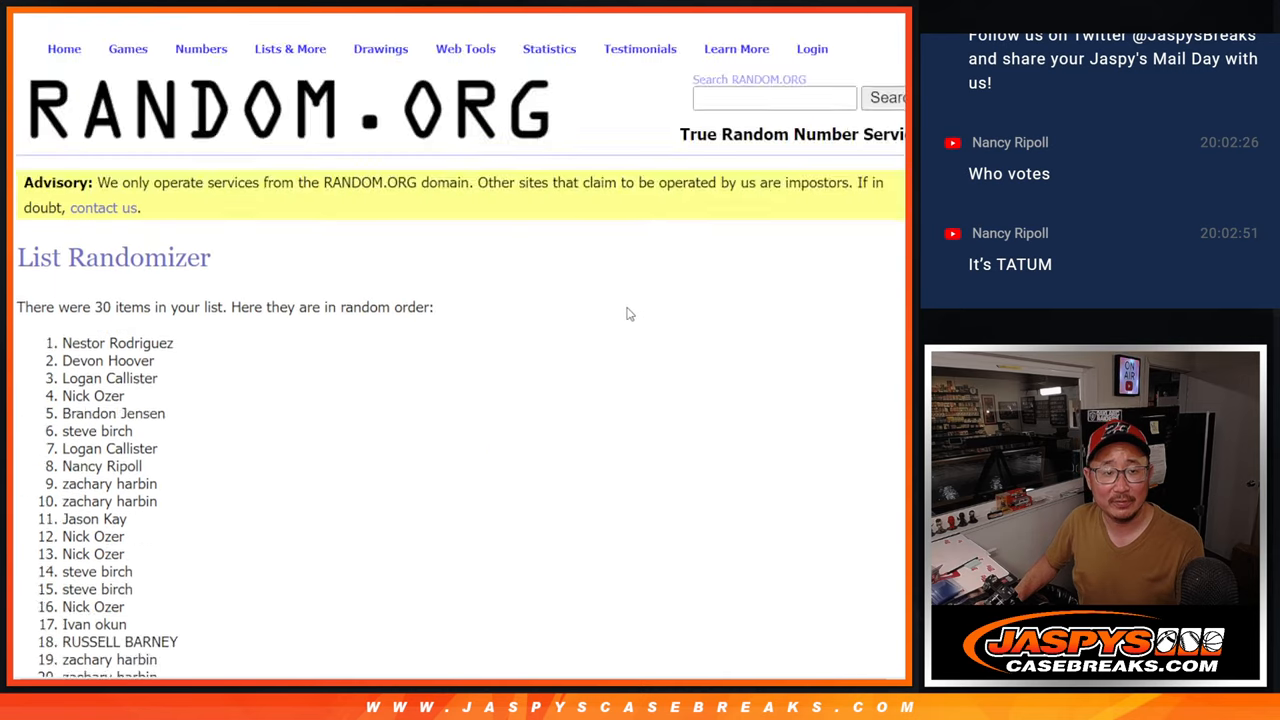
pyautogui.scroll(-3)
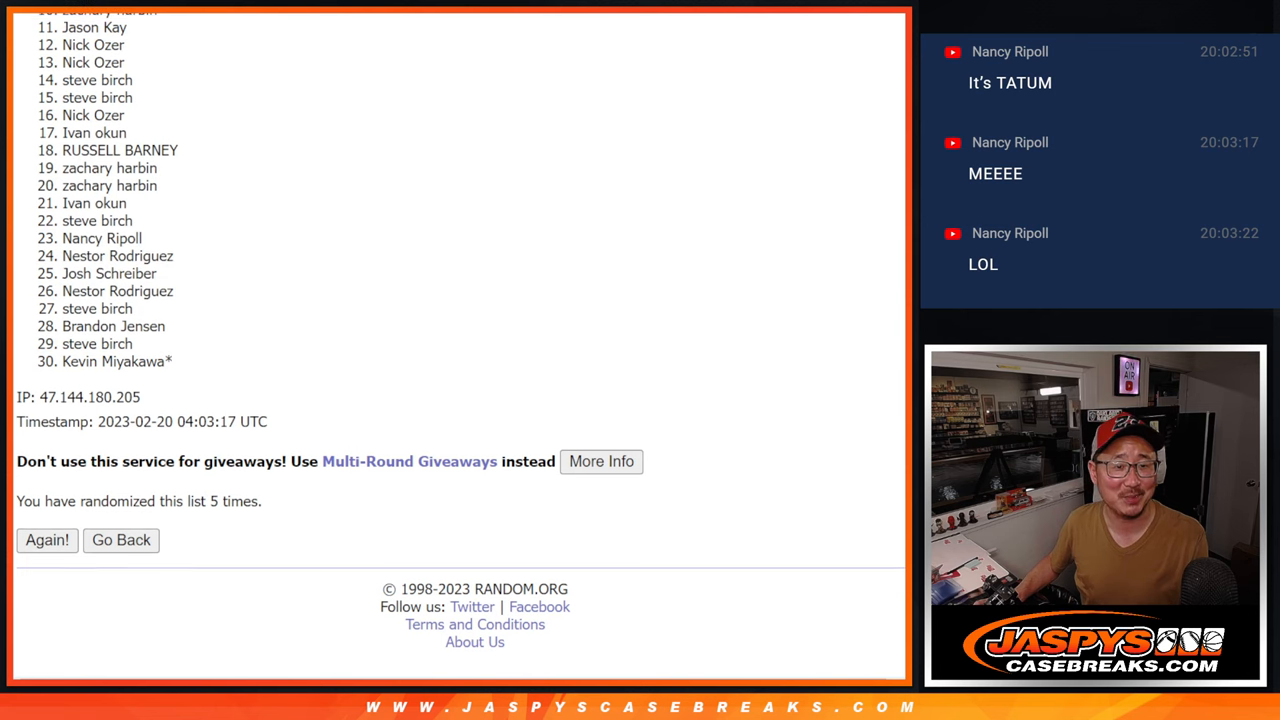
pyautogui.scroll(-3)
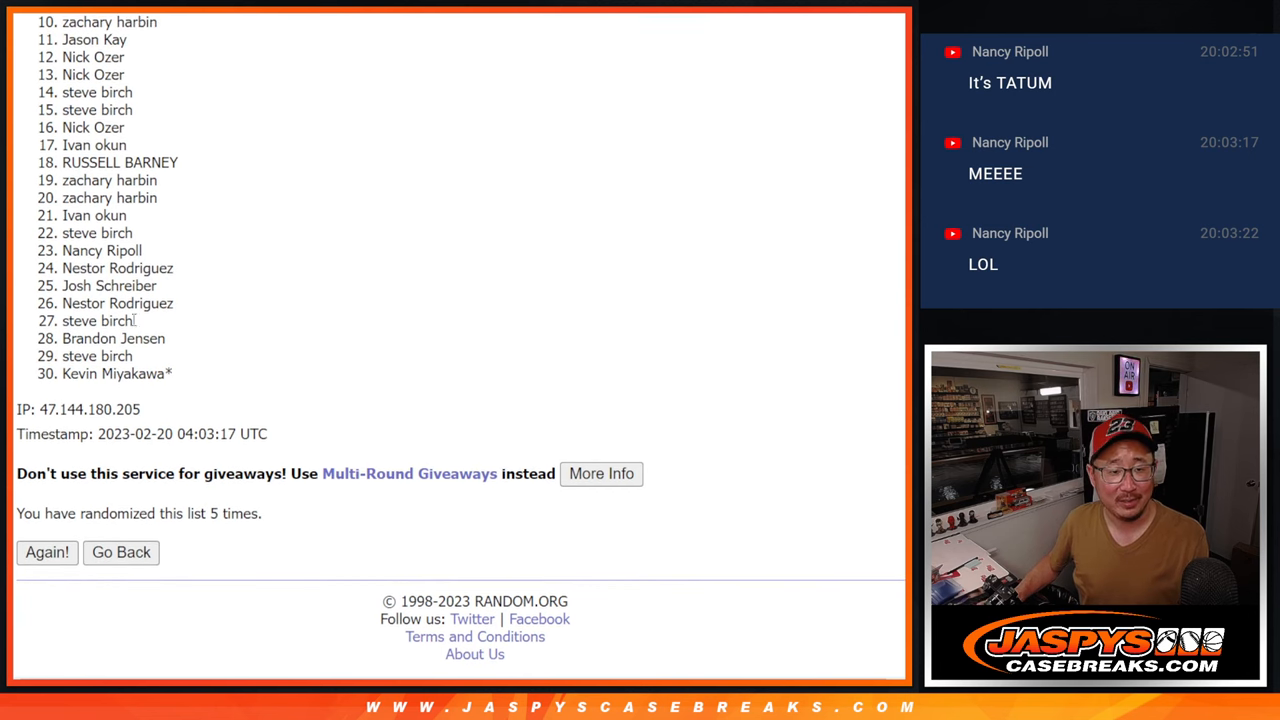
pyautogui.moveTo(484, 312)
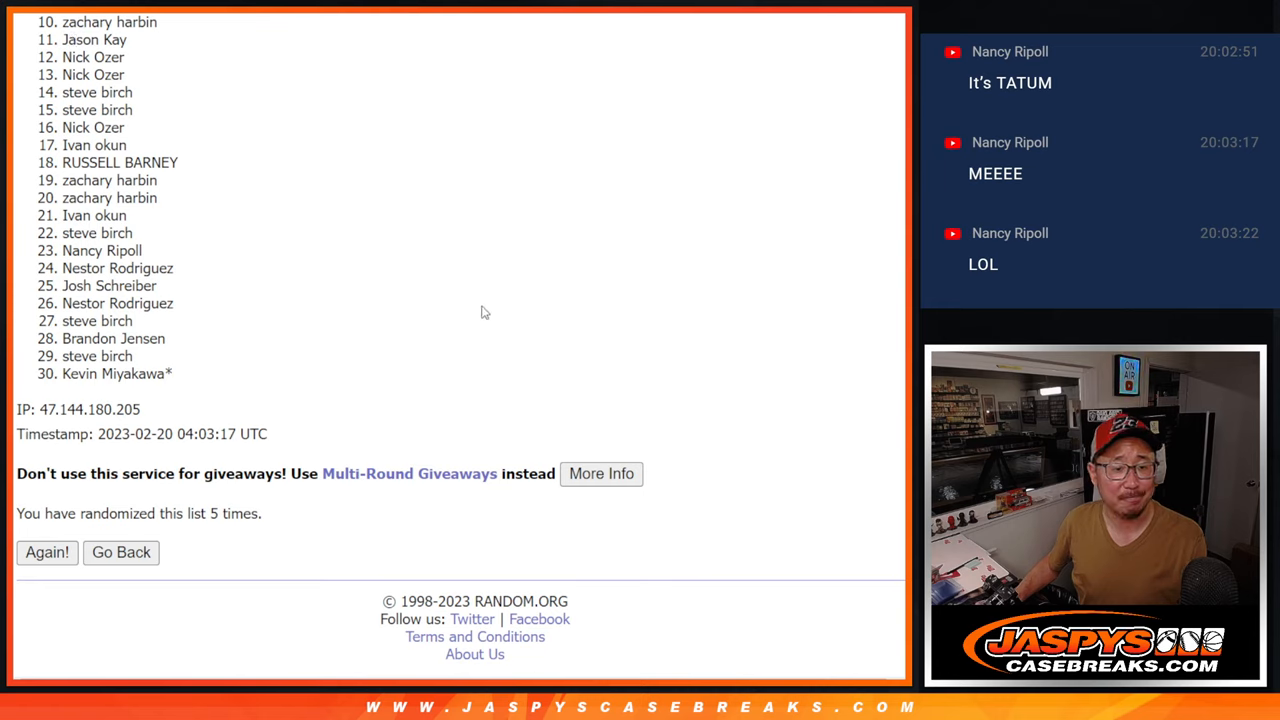
pyautogui.moveTo(688, 294)
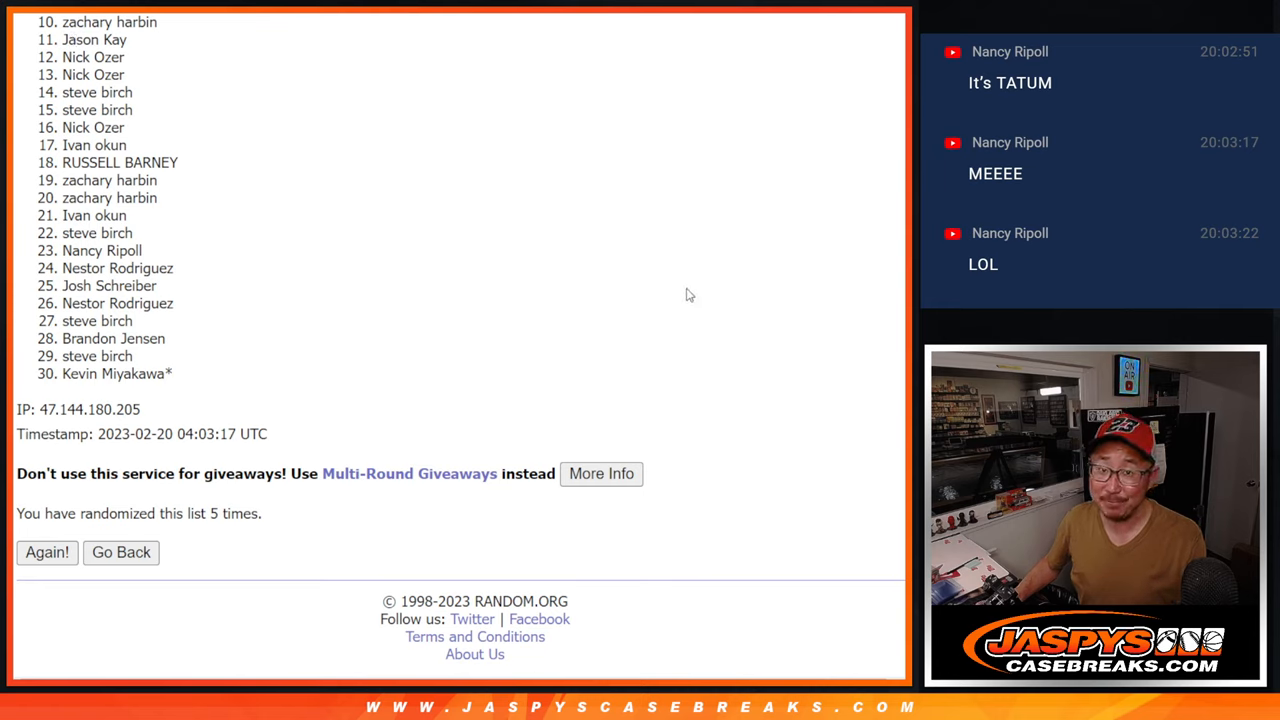
pyautogui.scroll(-3)
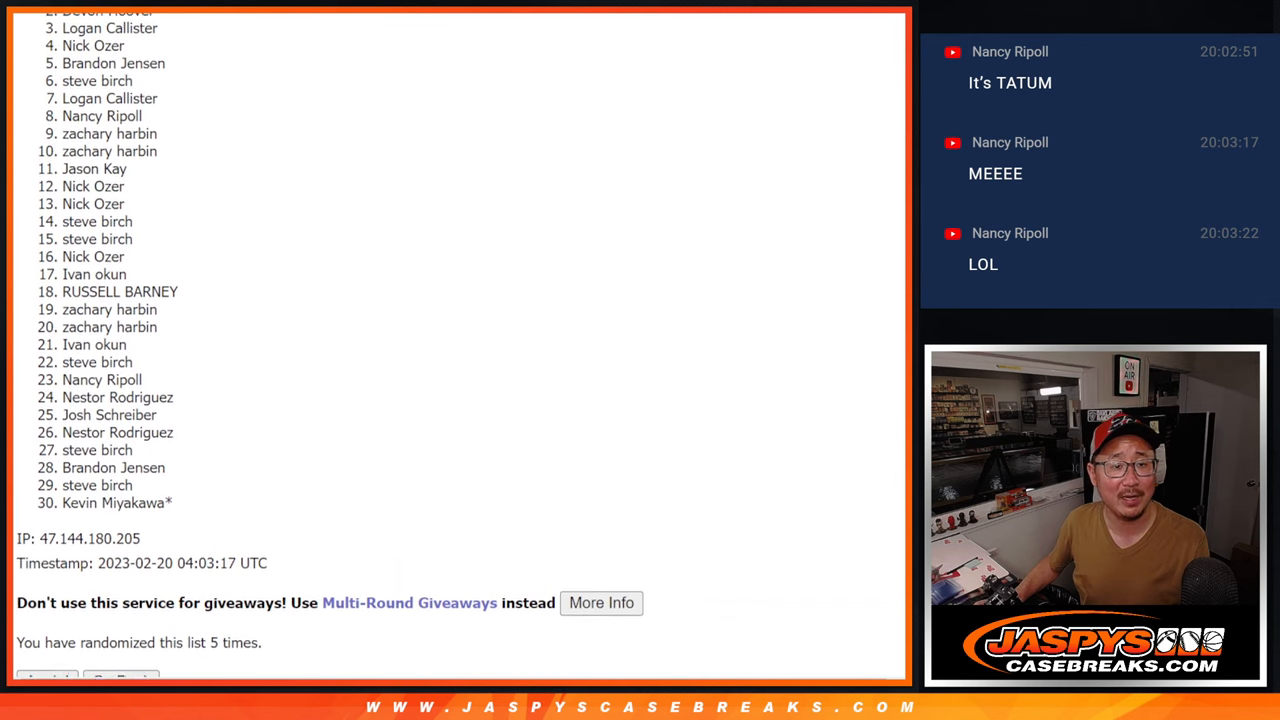
pyautogui.scroll(3)
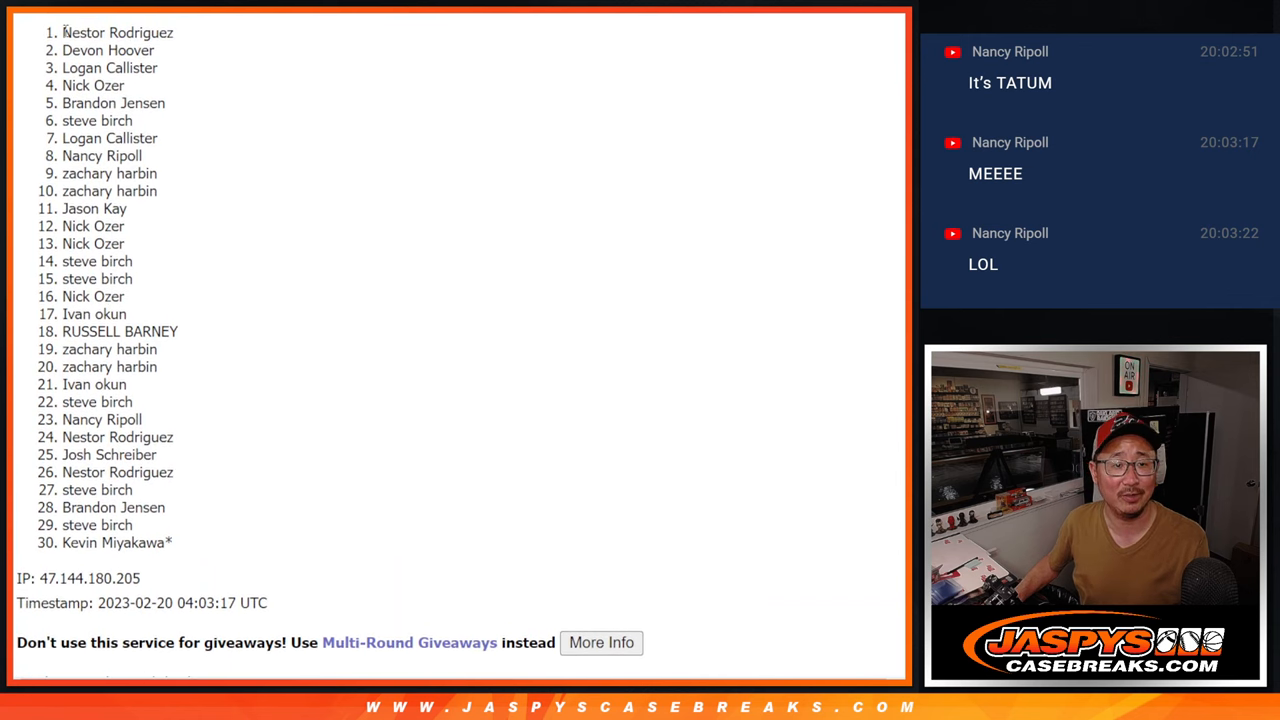